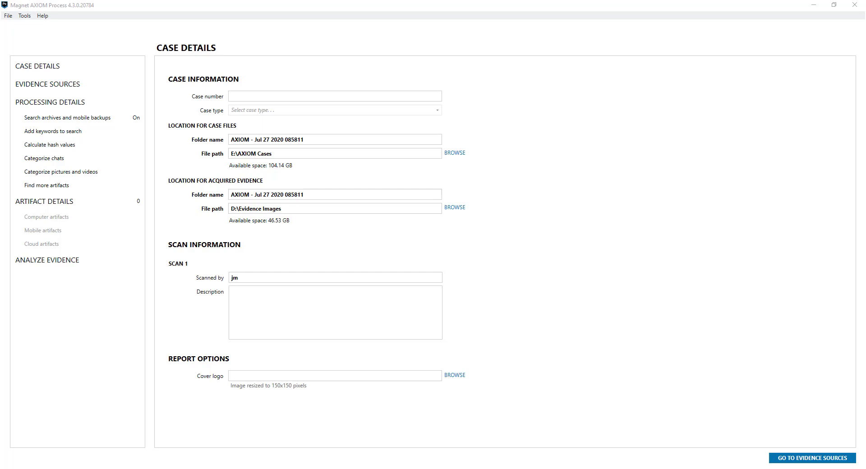
mouse_move(360, 179)
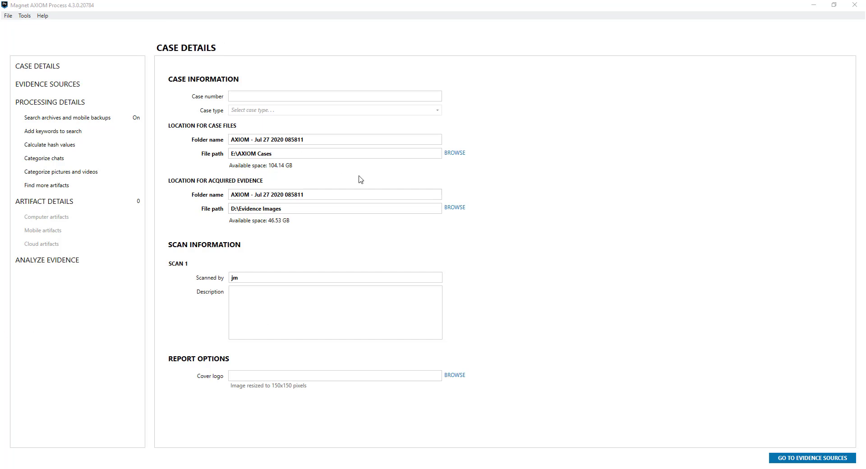
Go to Evidence Sources, choose Cloud, acquire new evidence, and pick the Azure platform.
left_click(811, 457)
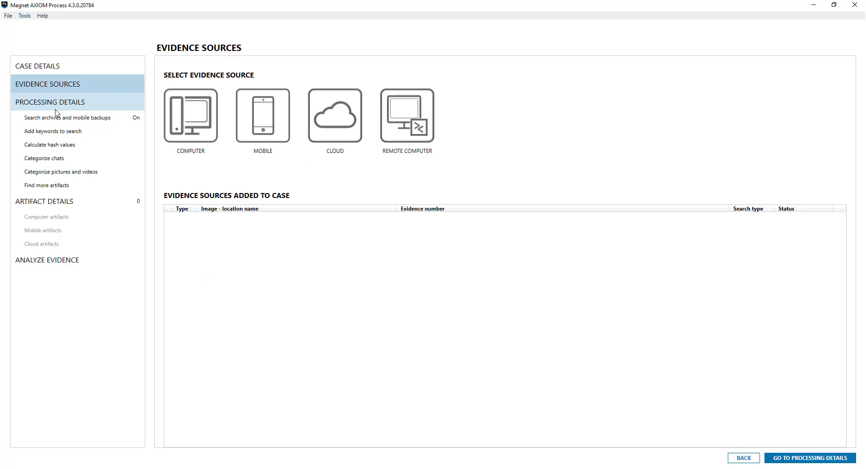
left_click(334, 115)
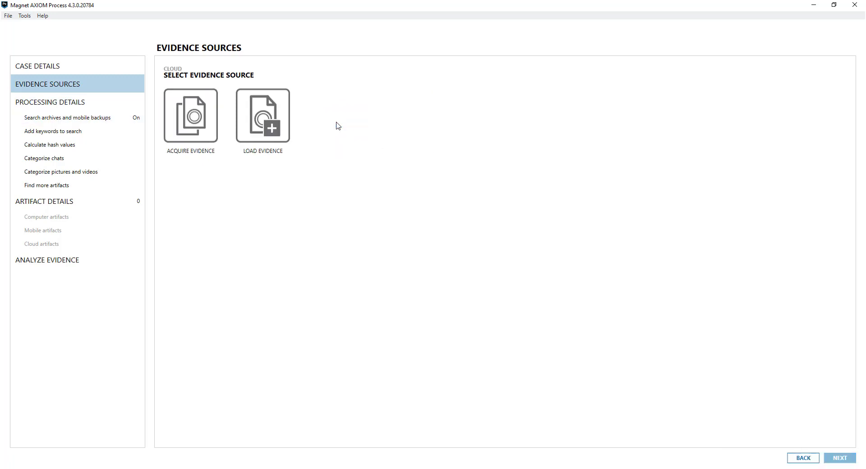
left_click(190, 115)
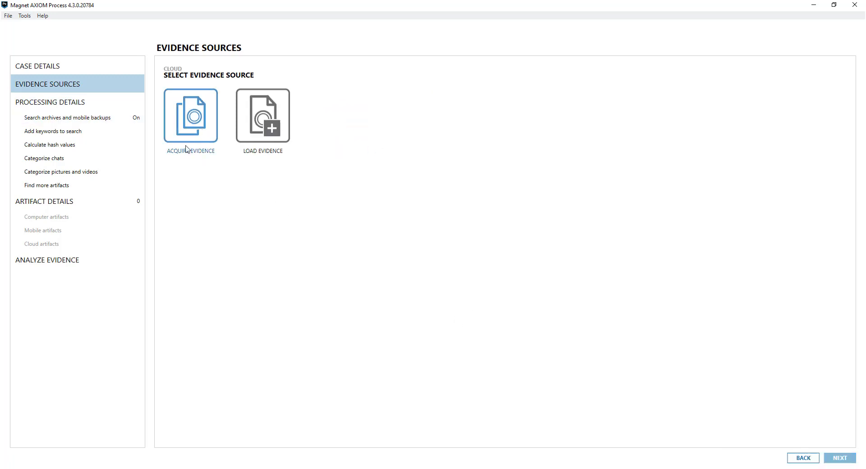
left_click(190, 116)
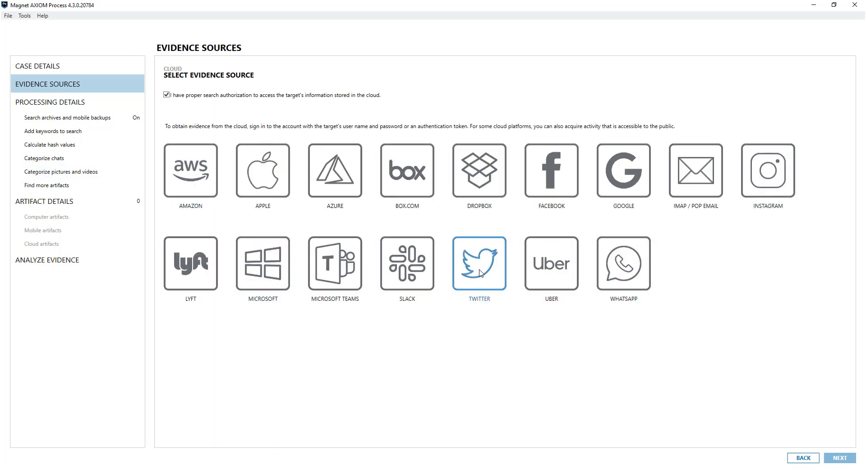
left_click(334, 263)
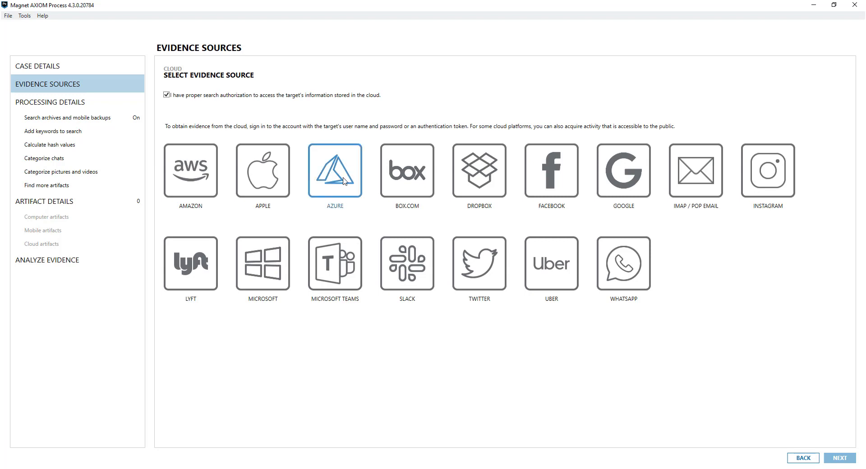
mouse_move(384, 268)
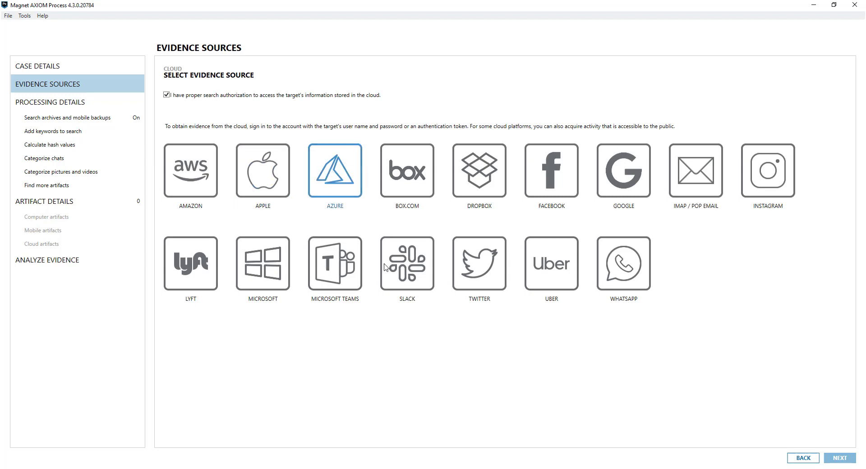
Open the Sign in to Azure form with its empty authentication fields.
left_click(334, 171)
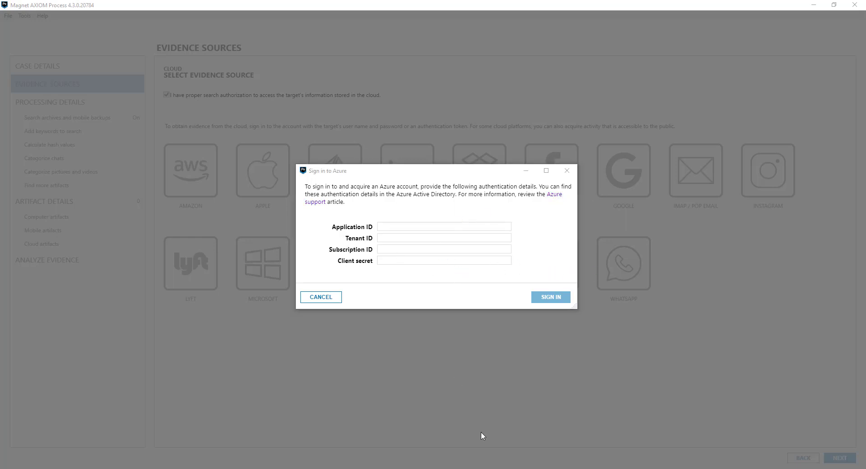
mouse_move(345, 246)
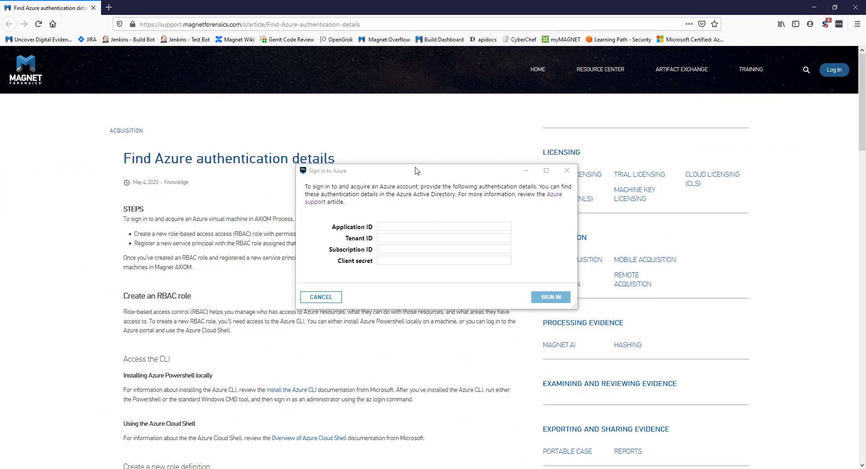
Scroll down and back up through the Firefox article on finding Azure authentication details.
left_click(320, 297)
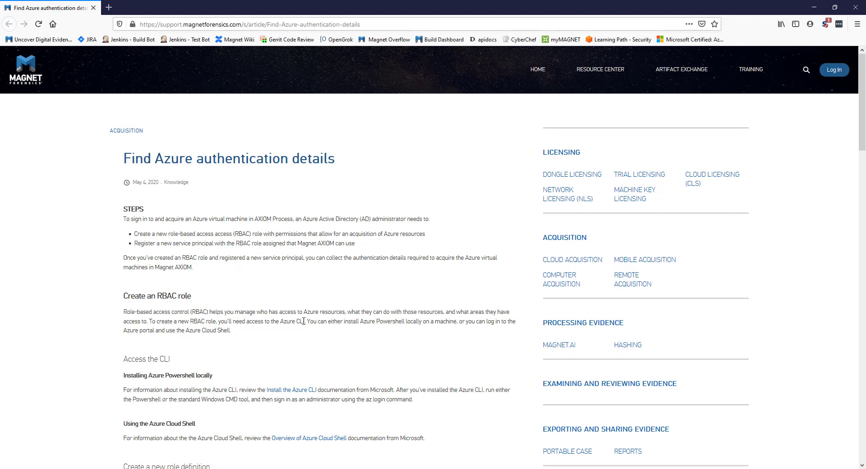
scroll("down", 3)
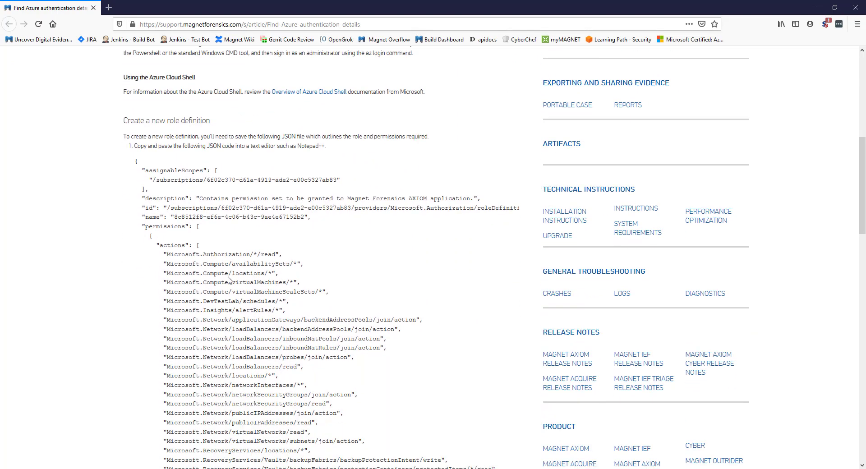
scroll("down", 3)
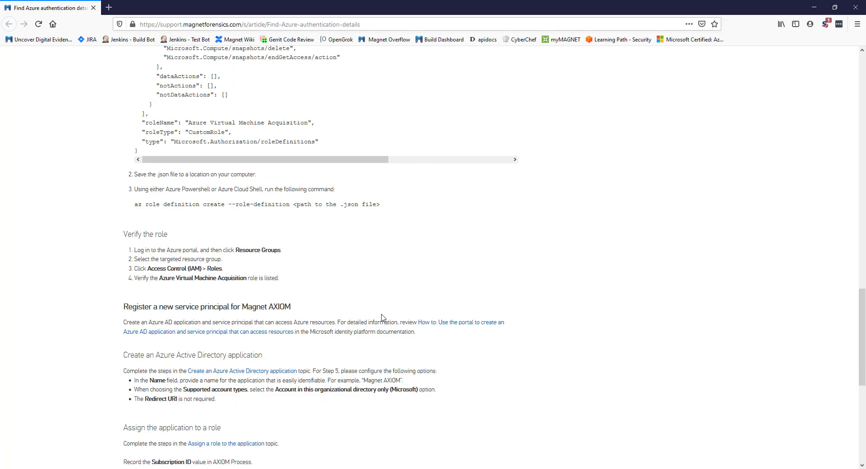
scroll("up", 3)
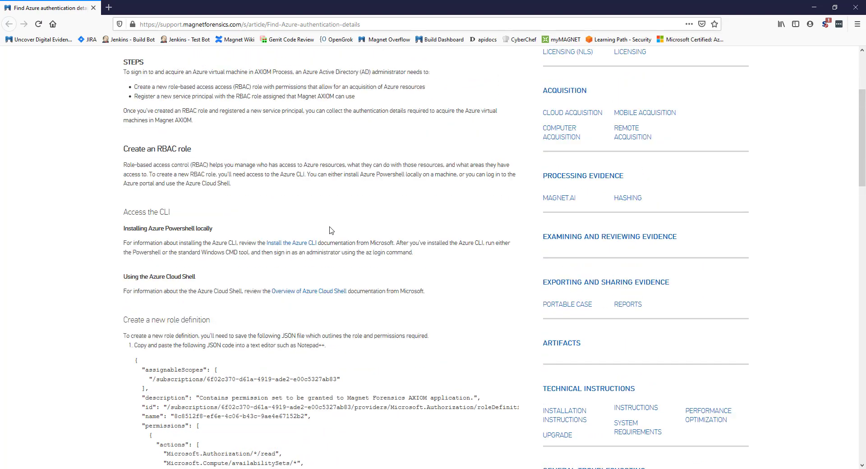
scroll("up", 3)
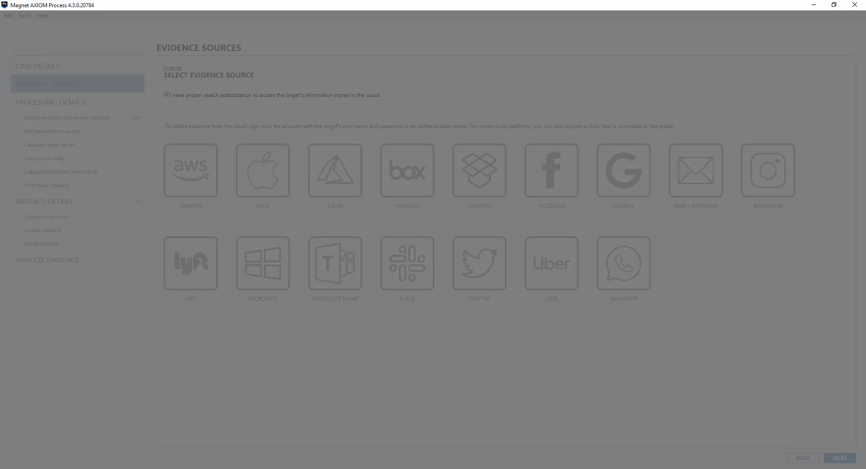
Return to the Sign in to Azure dialog and sign in to list the subscription's VMs.
left_click(334, 170)
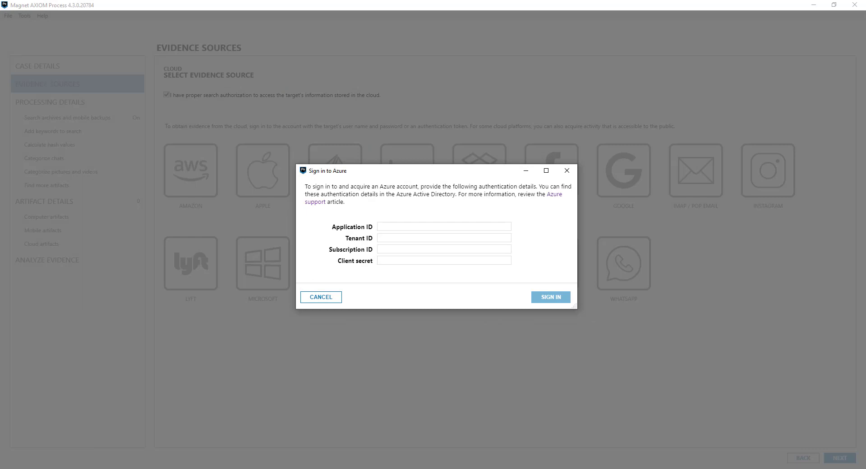
mouse_move(411, 186)
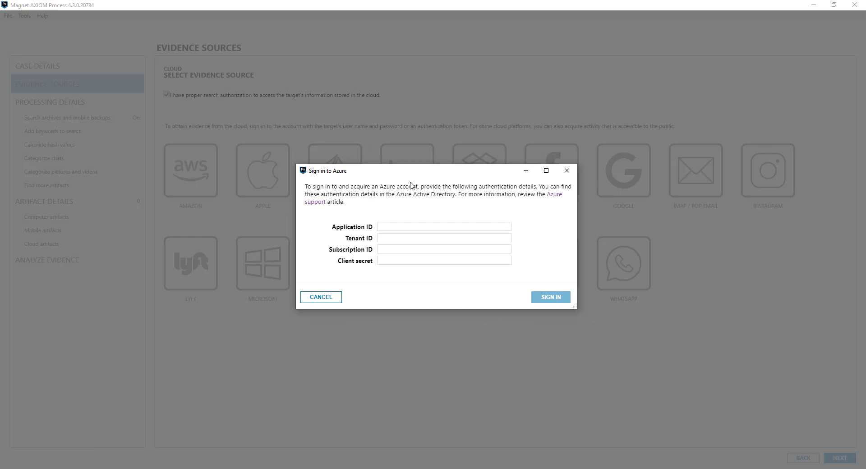
mouse_move(426, 304)
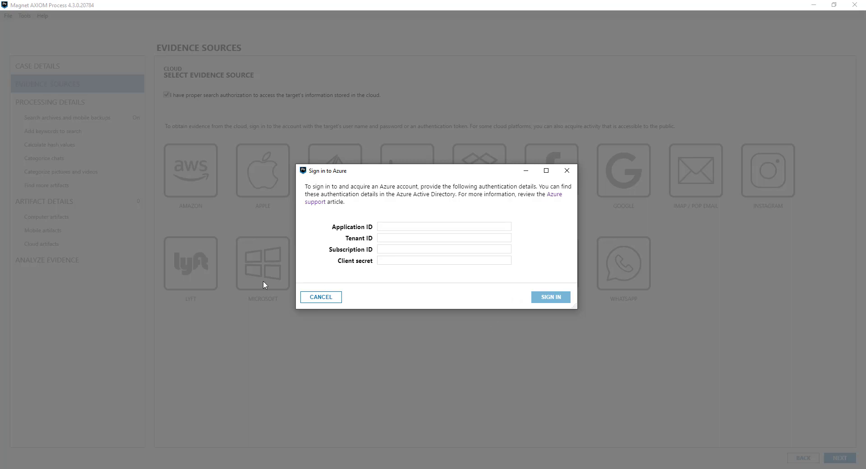
left_click(550, 297)
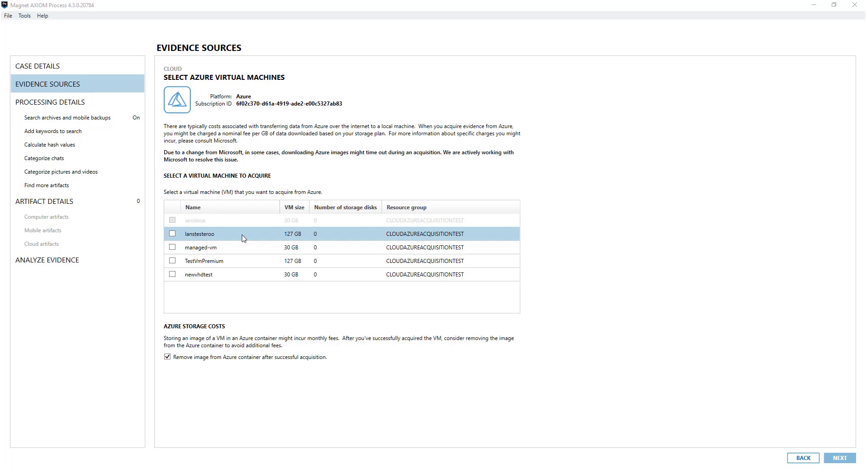
mouse_move(292, 238)
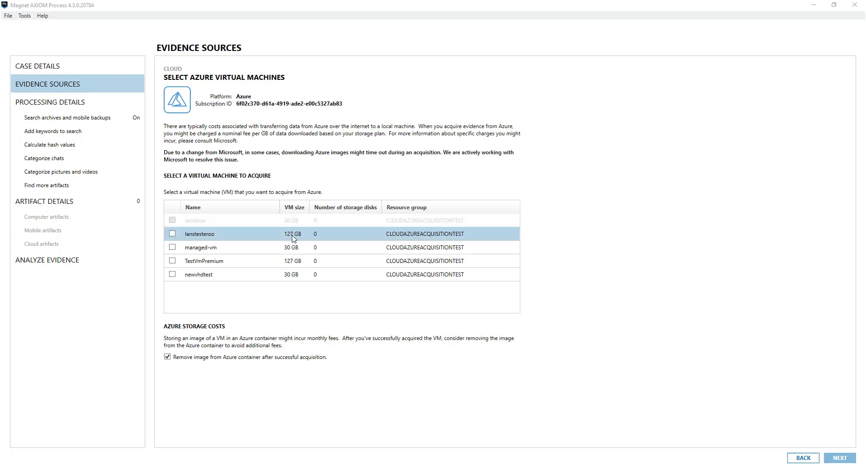
mouse_move(295, 243)
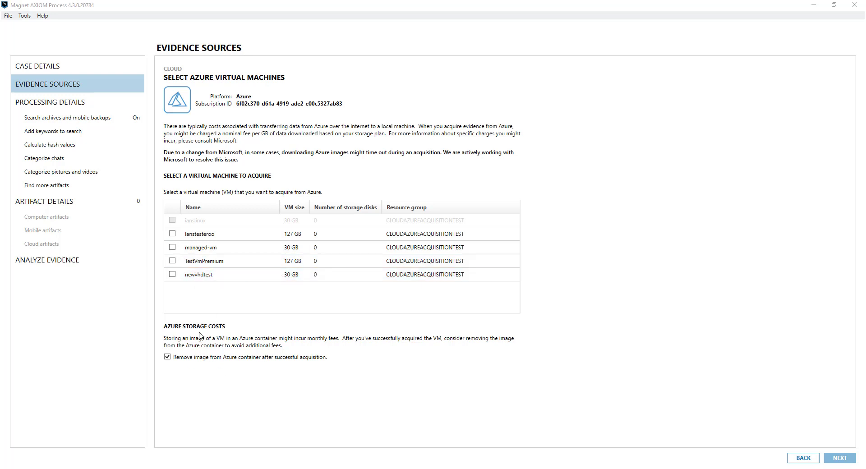
mouse_move(287, 339)
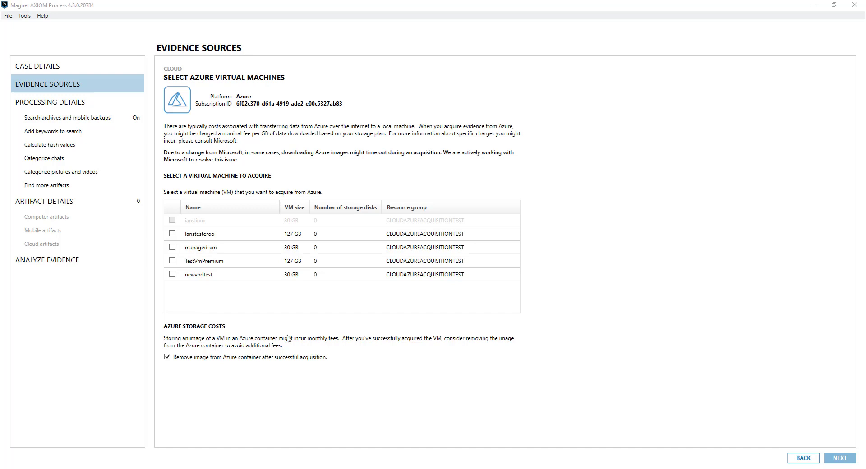
mouse_move(232, 348)
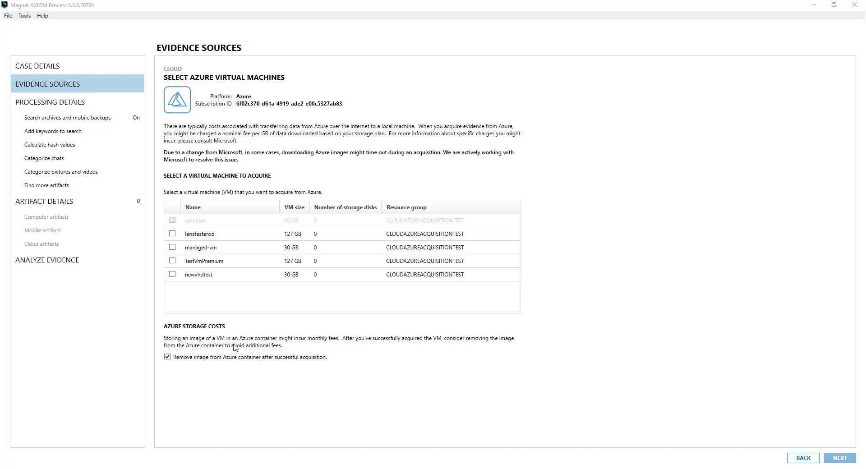
mouse_move(324, 342)
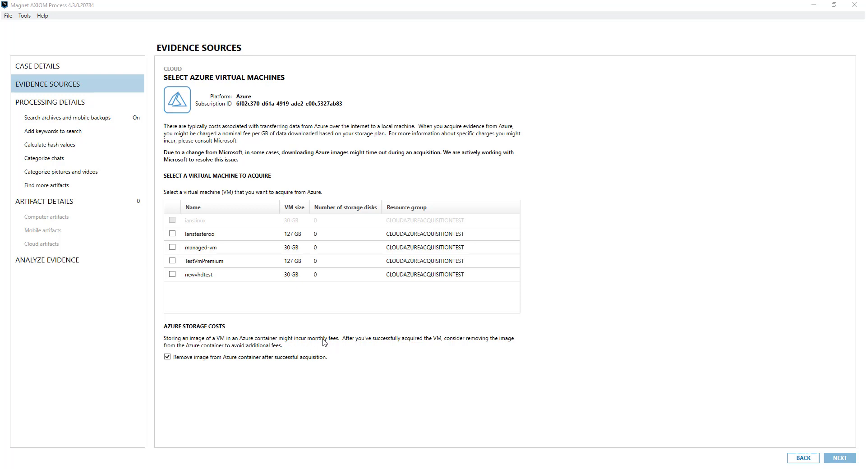
mouse_move(326, 331)
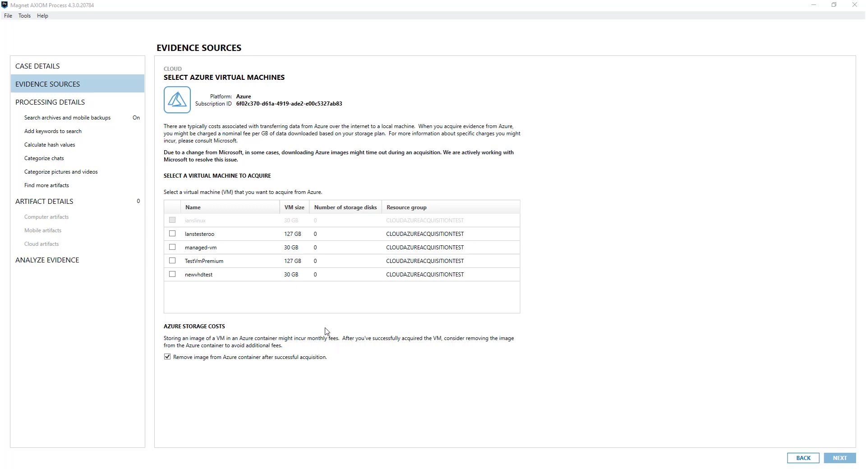
mouse_move(303, 345)
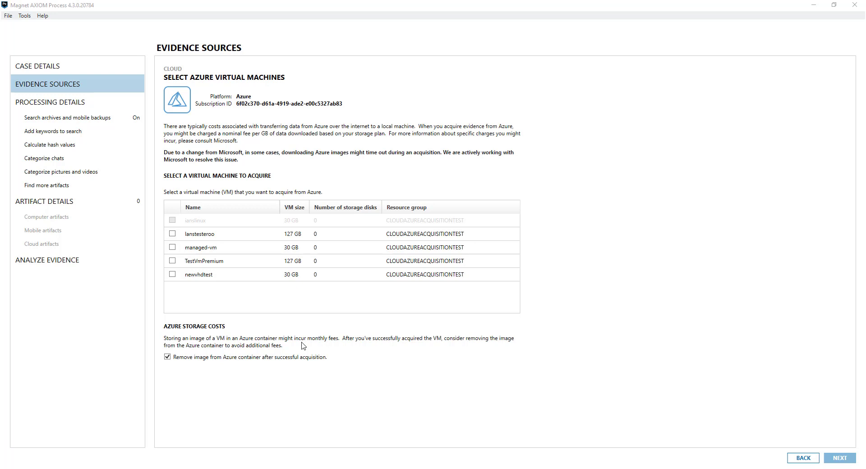
mouse_move(197, 358)
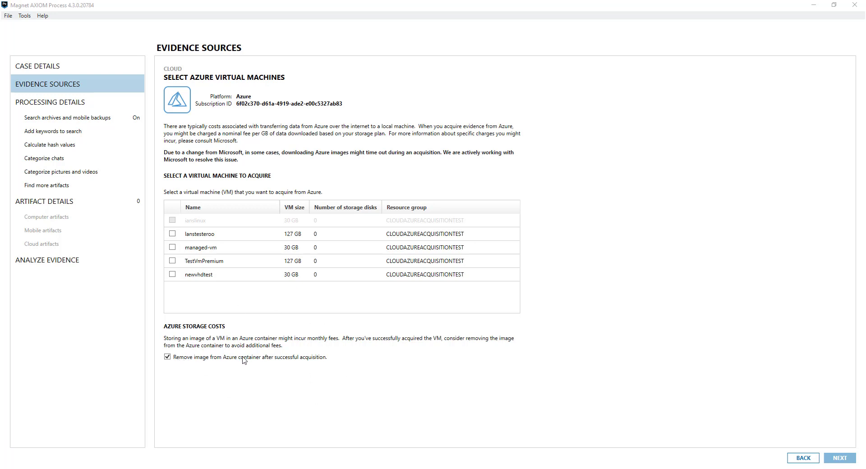
mouse_move(317, 360)
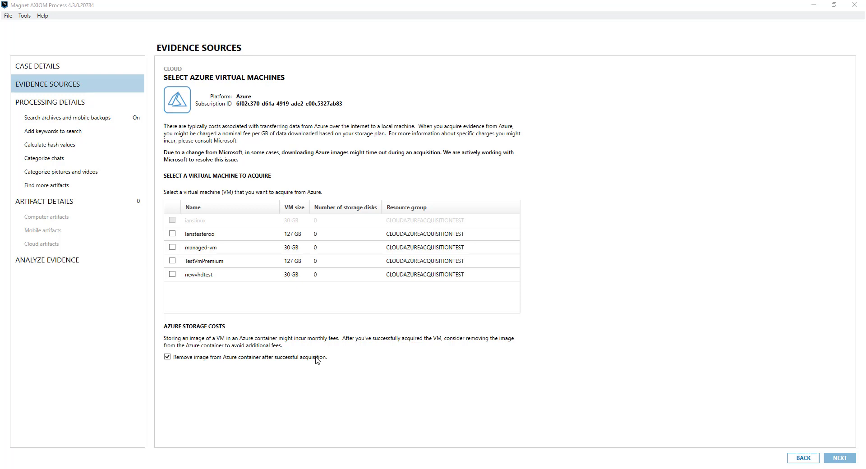
mouse_move(286, 361)
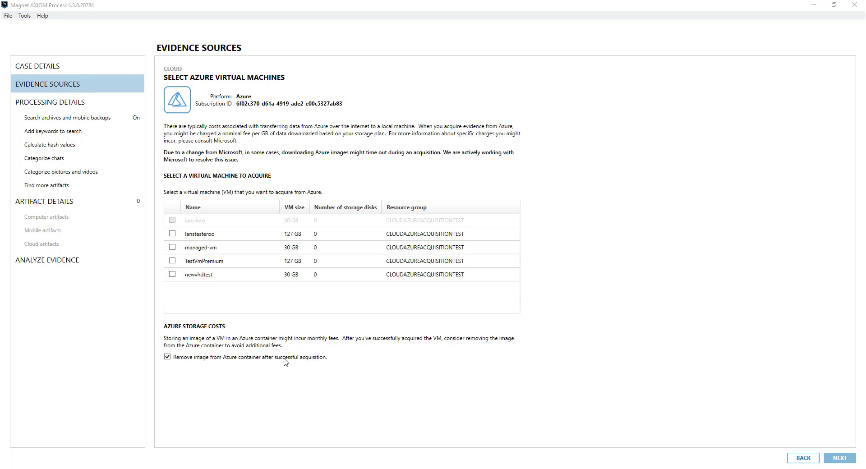
mouse_move(183, 288)
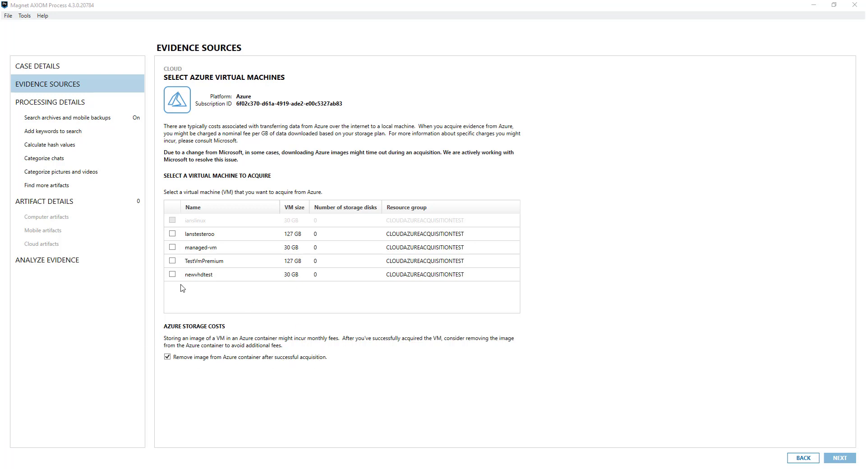
Check newvhdtest in the Azure virtual machines list and confirm to add it.
left_click(172, 274)
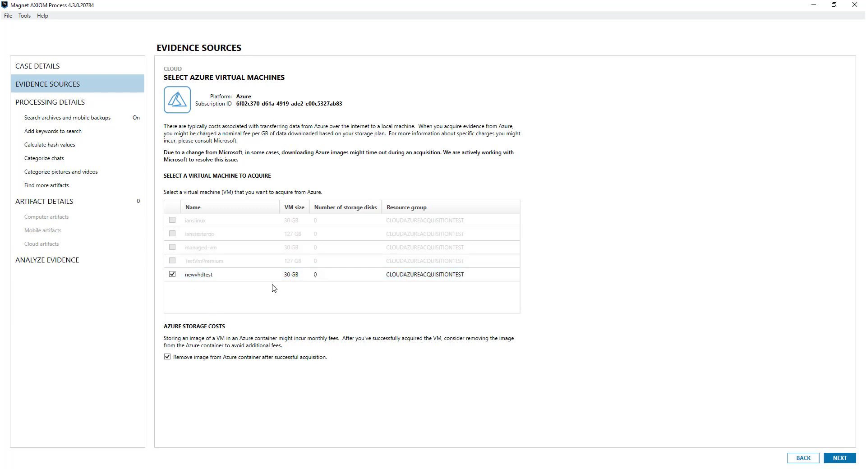
mouse_move(729, 387)
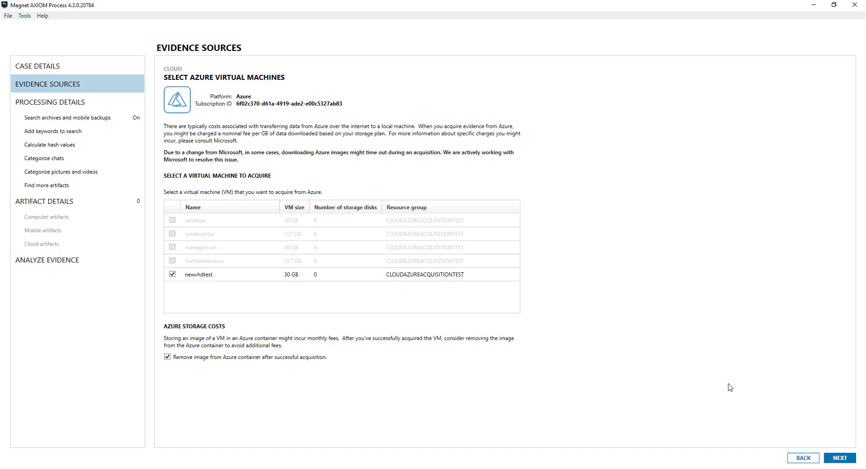
left_click(838, 458)
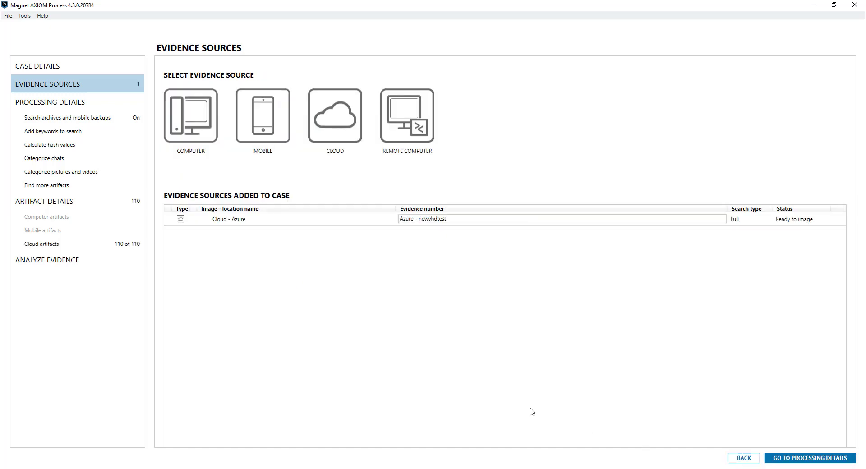
mouse_move(315, 285)
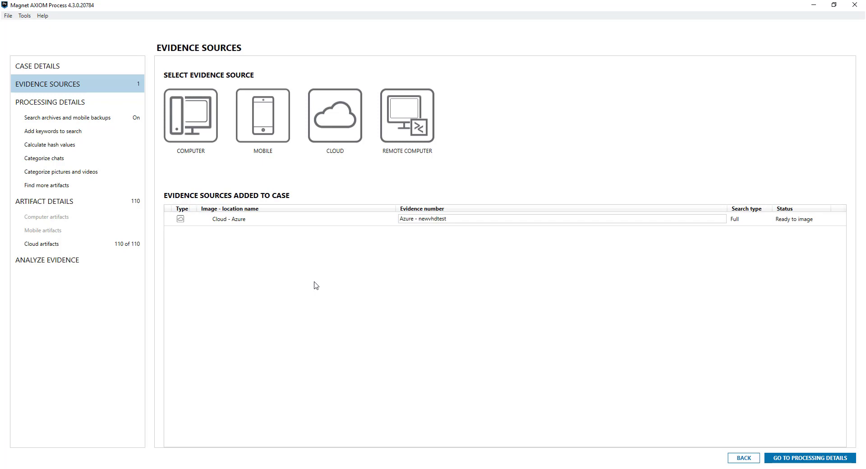
mouse_move(297, 98)
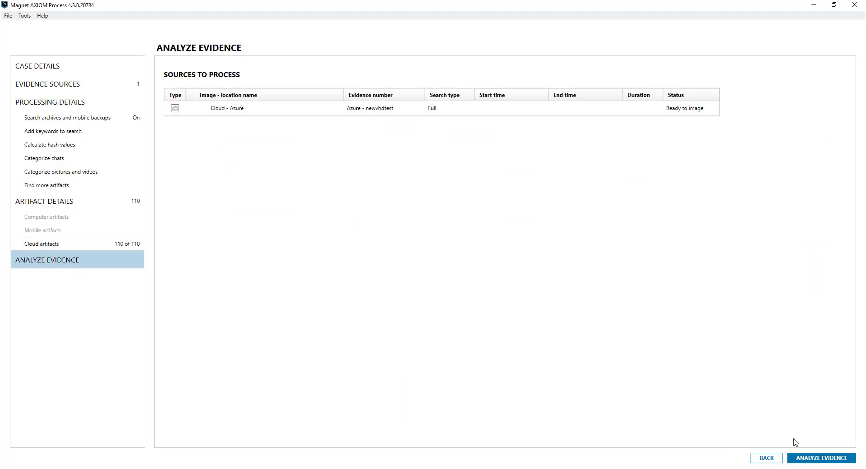
left_click(820, 458)
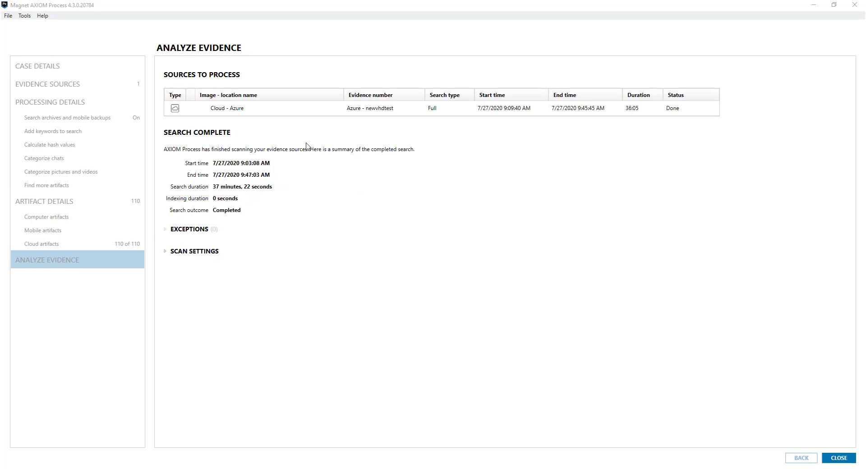
mouse_move(406, 222)
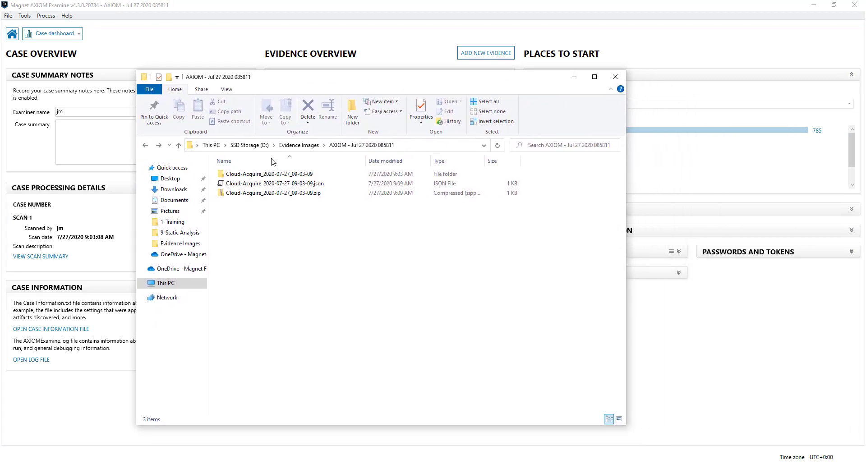
Open Cloud-Acquire_2020-07-27_09-03-09 and newvhdtest to reach the 30 GB VHD, then close Explorer.
left_click(273, 193)
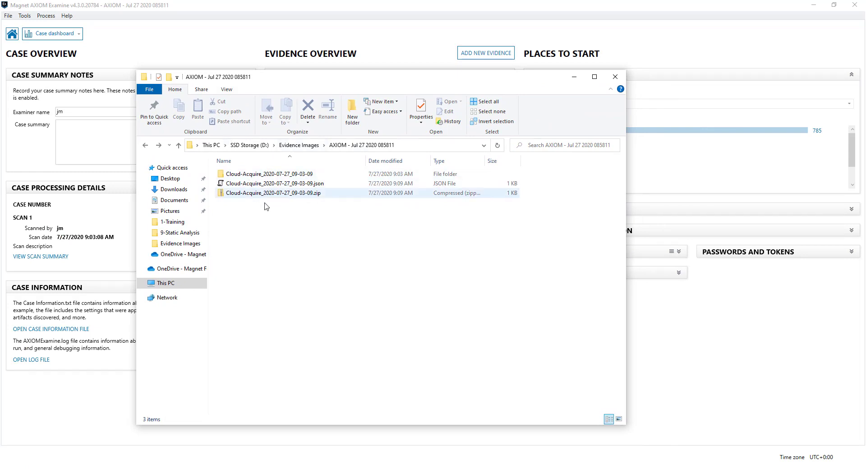
mouse_move(276, 198)
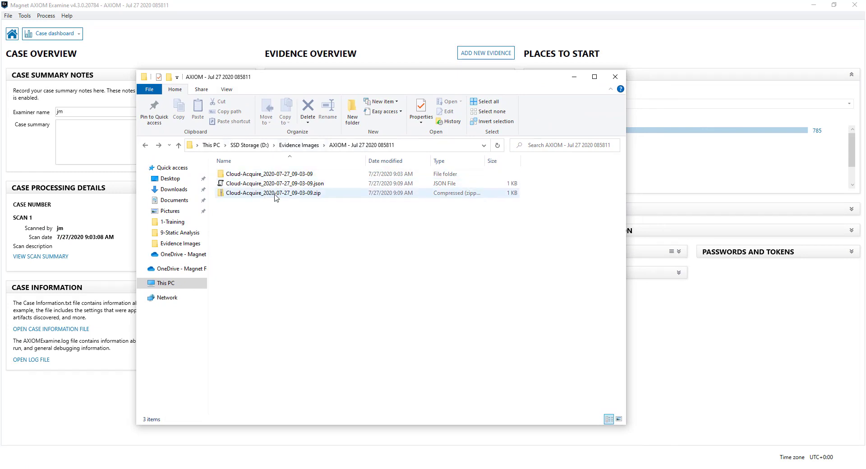
left_click(269, 174)
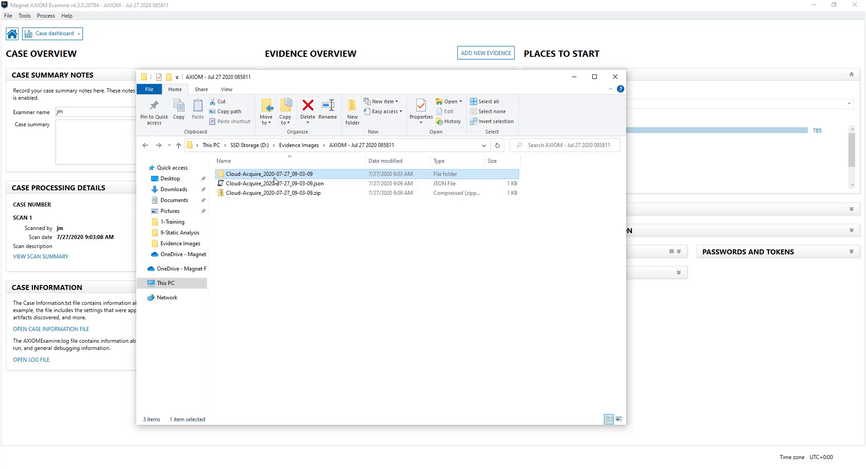
double_click(268, 174)
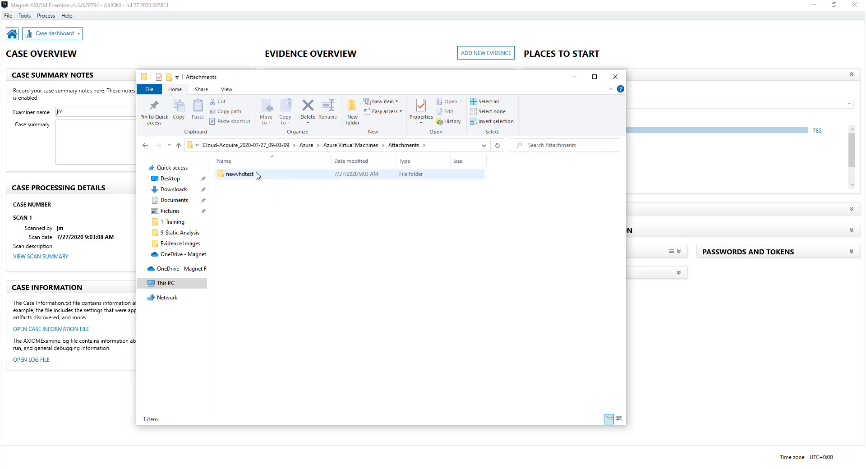
double_click(238, 174)
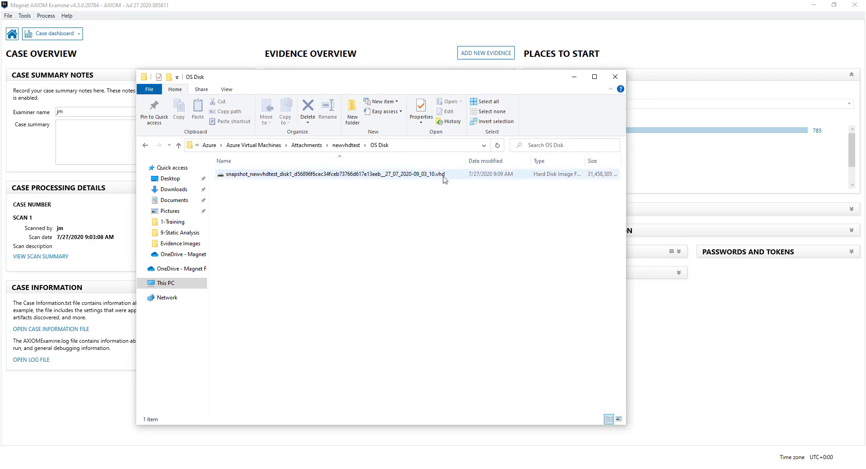
mouse_move(416, 178)
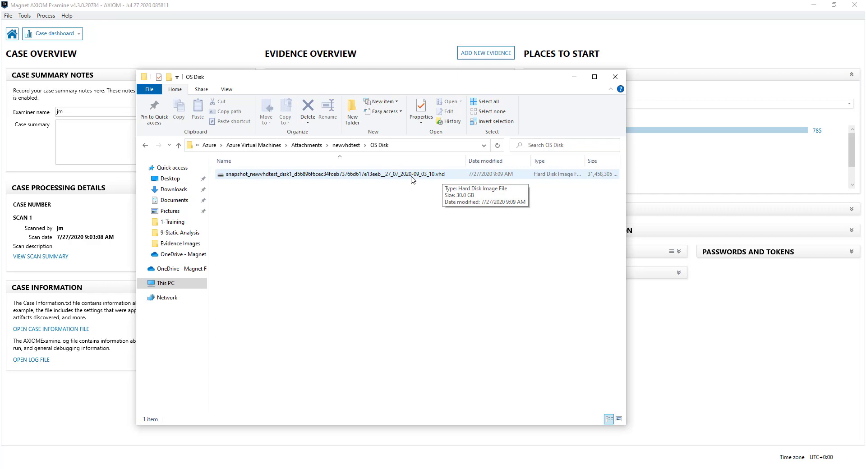
mouse_move(283, 182)
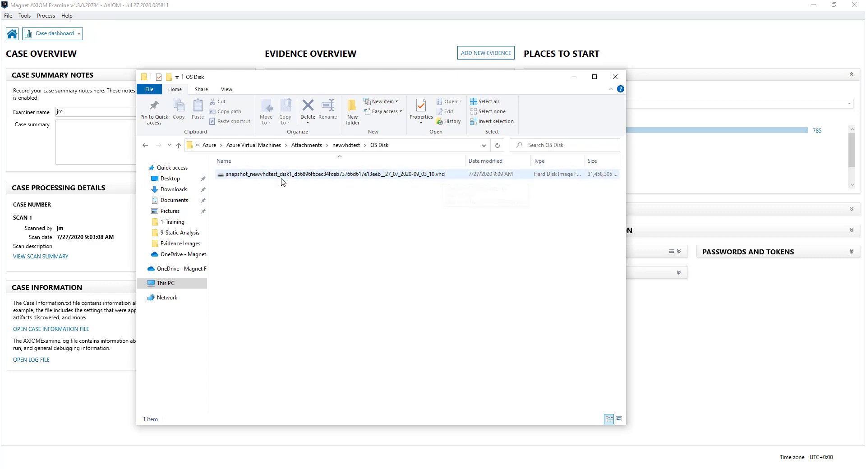
mouse_move(287, 179)
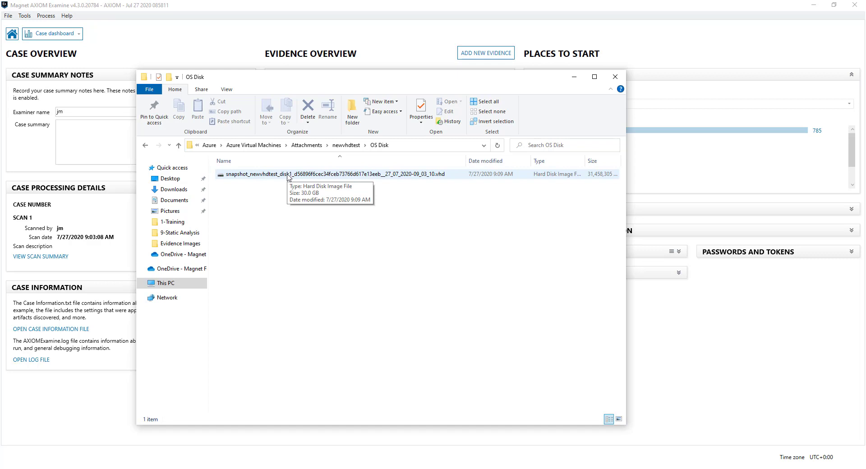
mouse_move(314, 177)
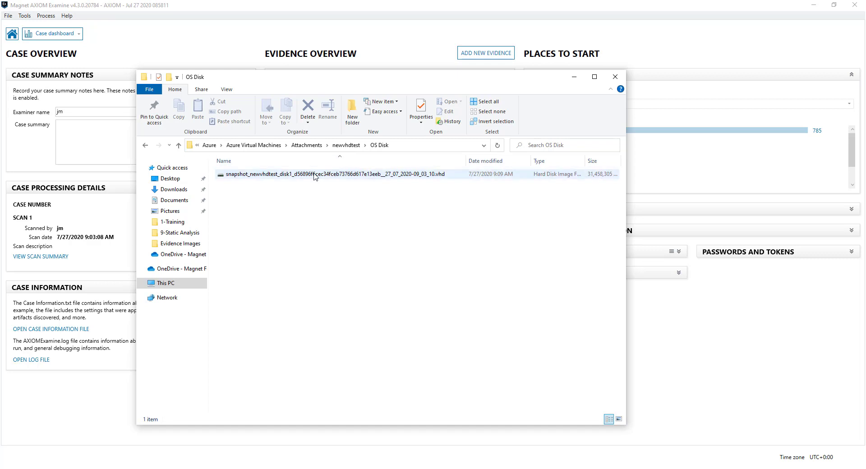
mouse_move(314, 174)
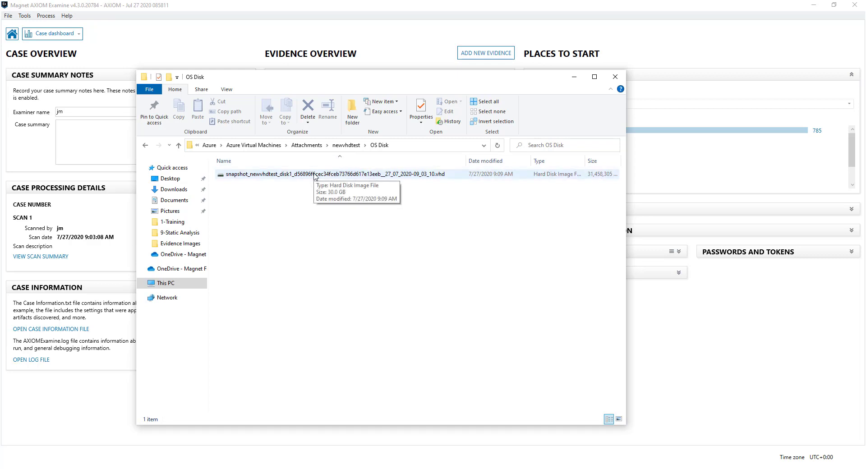
mouse_move(388, 182)
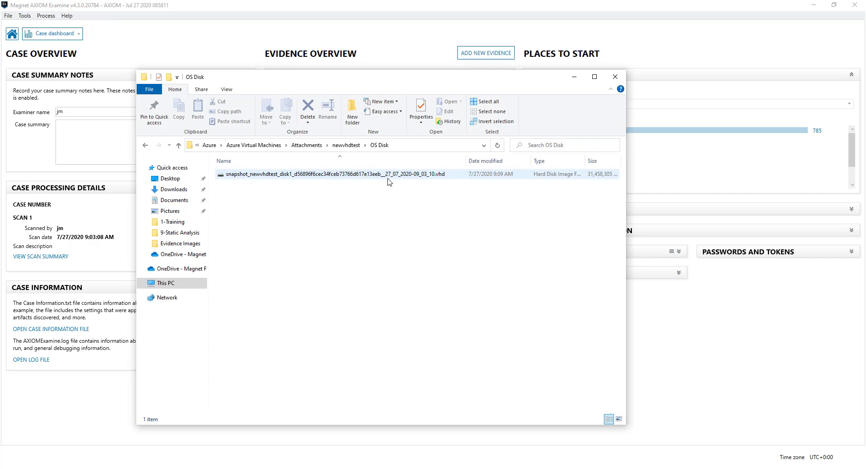
mouse_move(389, 177)
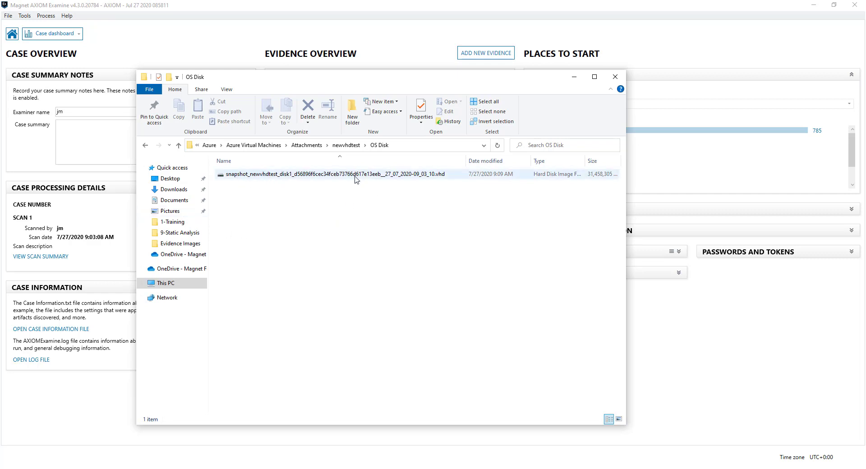
mouse_move(347, 179)
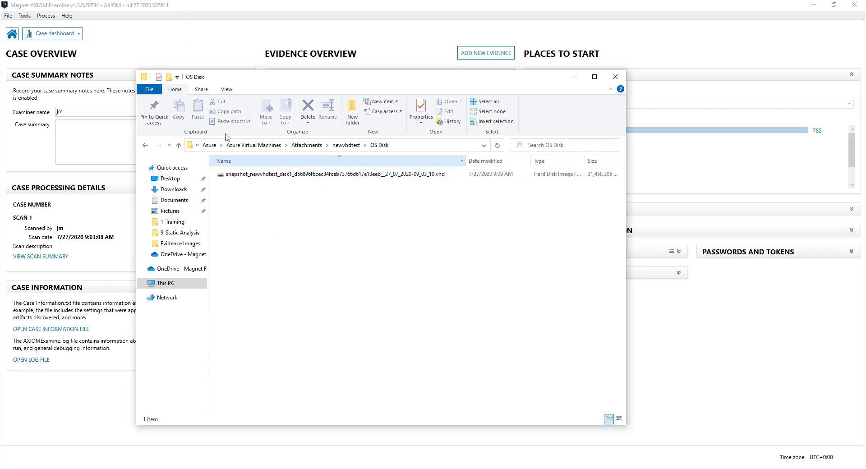
left_click(167, 297)
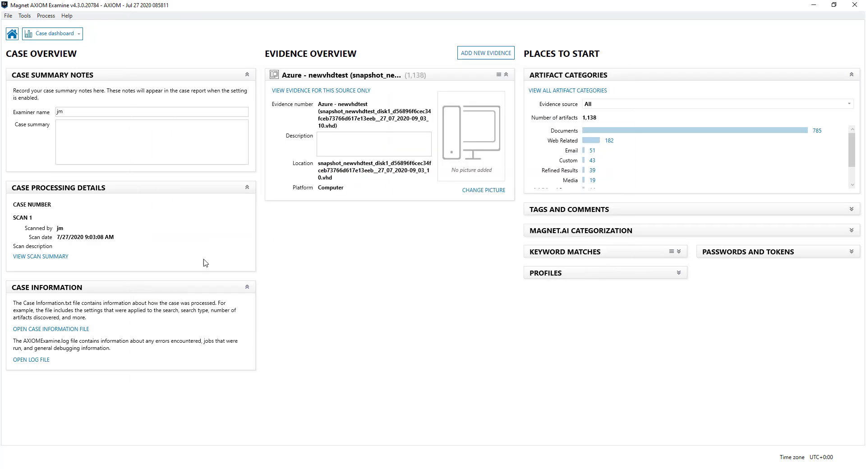
View newvhdtest's Web Related artifacts, Identifiers - People, and the 13 recovered Pictures.
left_click(79, 33)
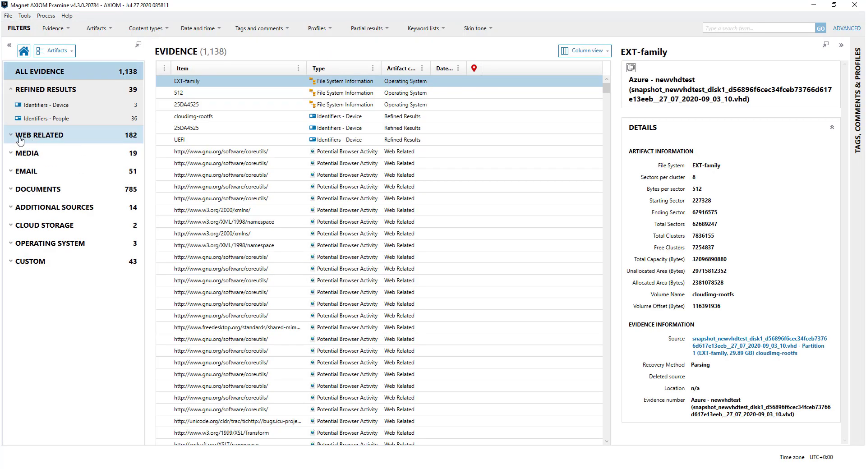
left_click(39, 134)
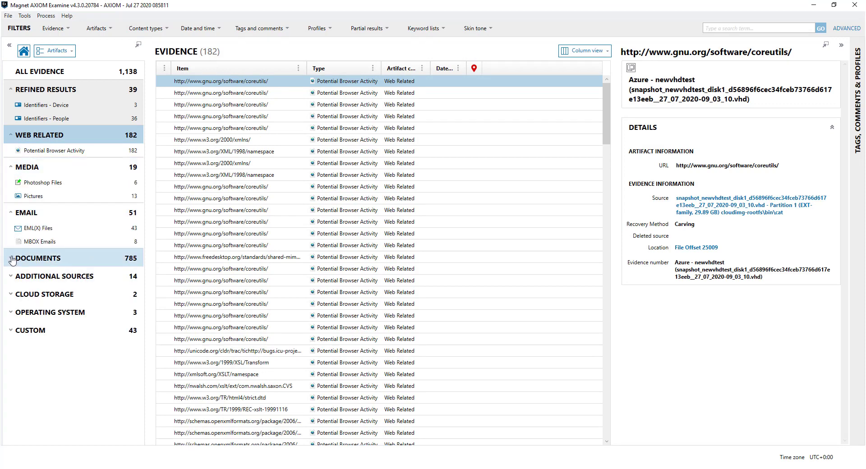
left_click(11, 258)
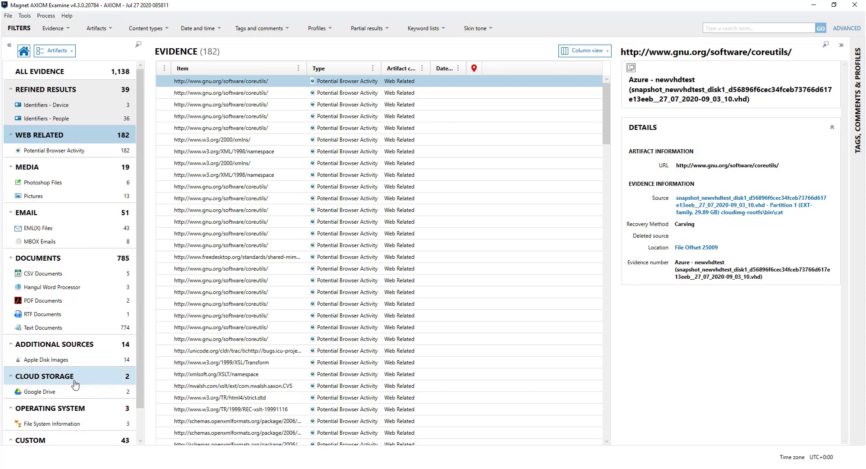
mouse_move(55, 118)
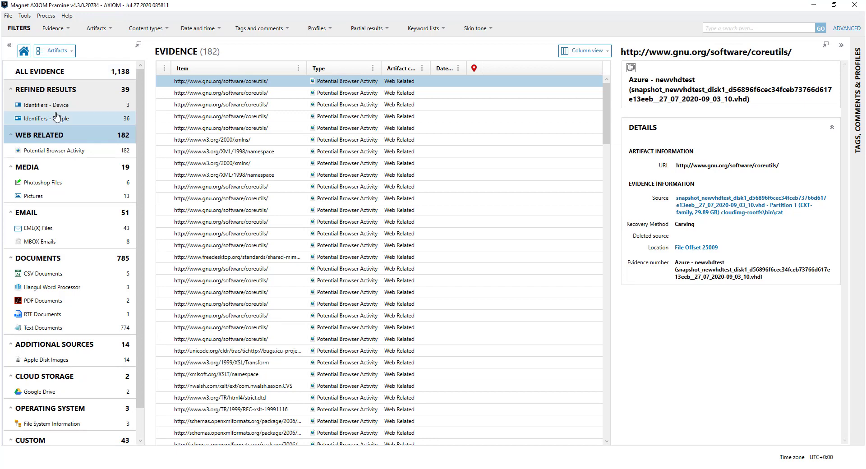
left_click(44, 118)
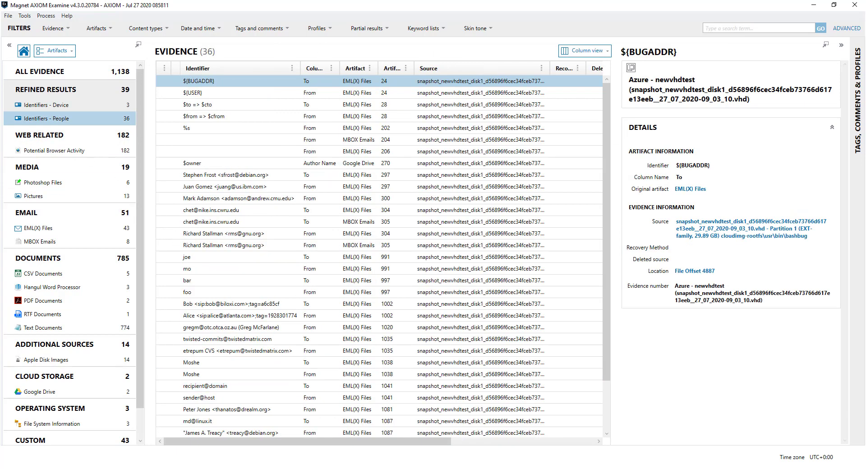
left_click(33, 196)
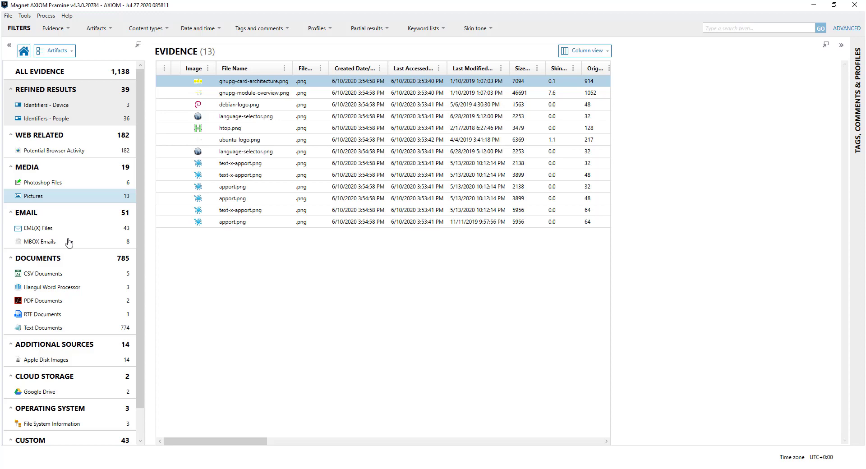